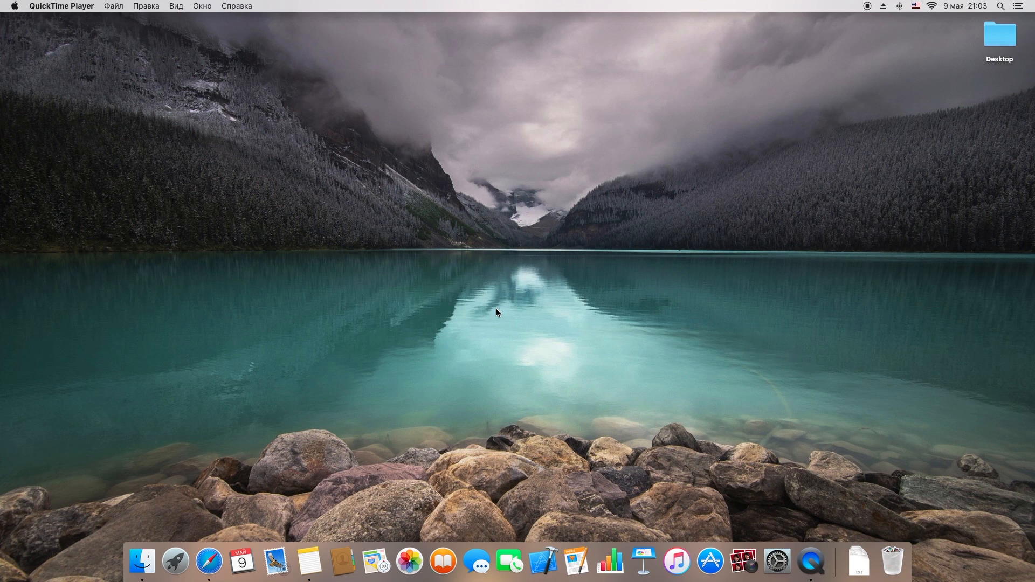
mouse_move(501, 316)
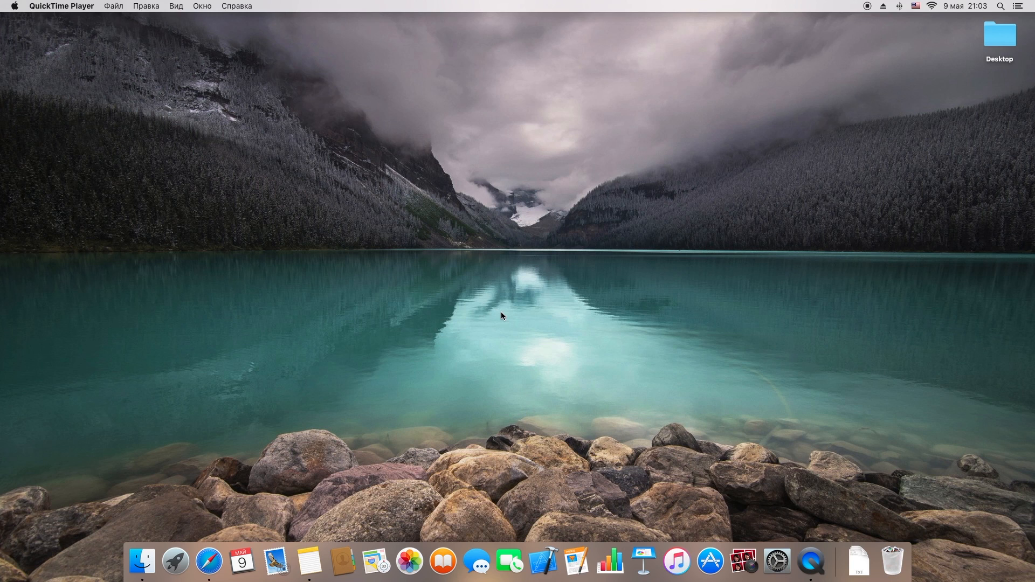
mouse_move(531, 331)
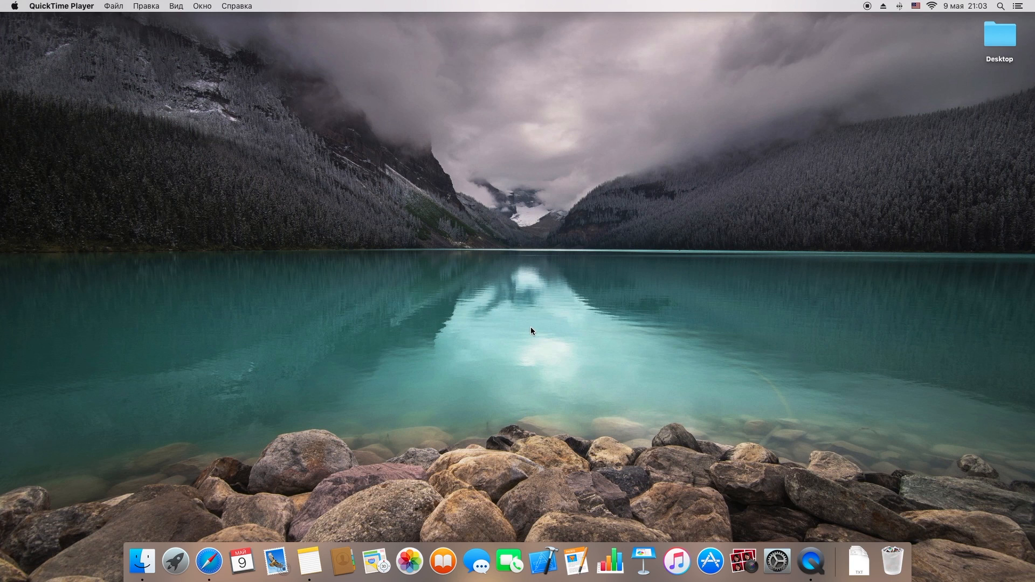
mouse_move(235, 509)
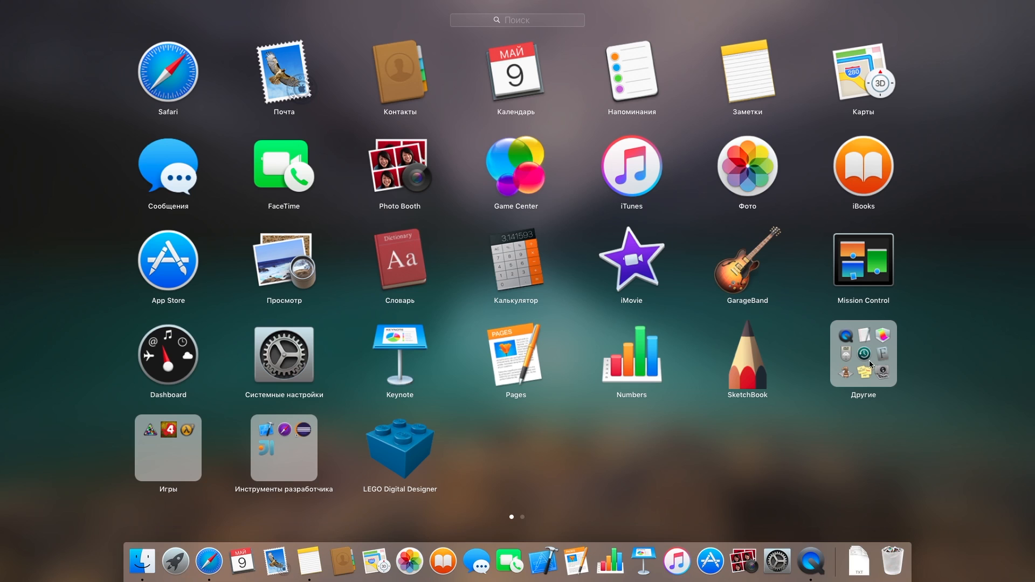
Step: Open the Other utilities folder in Launchpad to reach Terminal
left_click(863, 361)
type("touch ~/.bash_profile; ~/.")
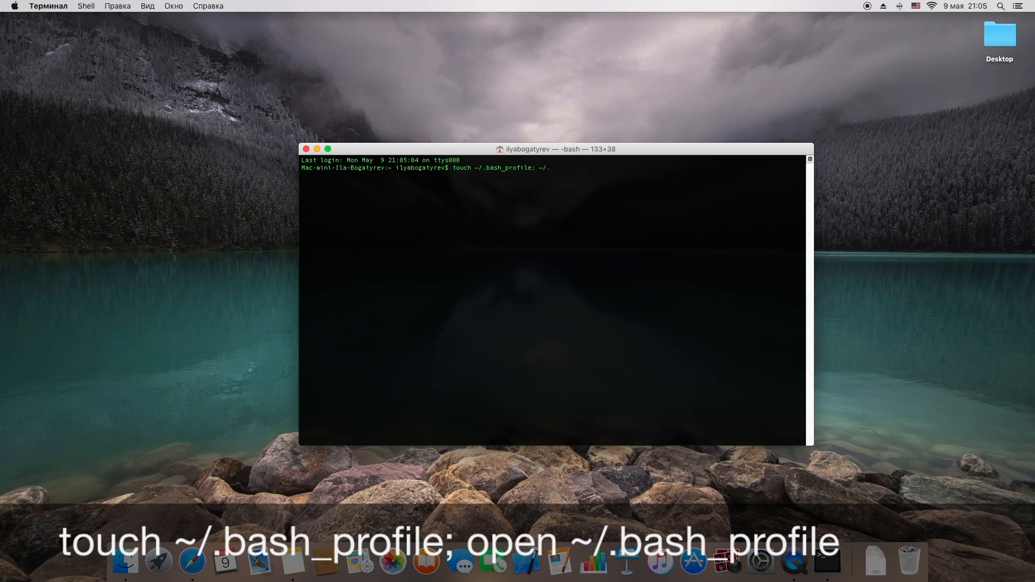
Step: Run touch ~/.bash_profile; open ~/.bash_profile to create and open the profile
type("open ~/.bash_")
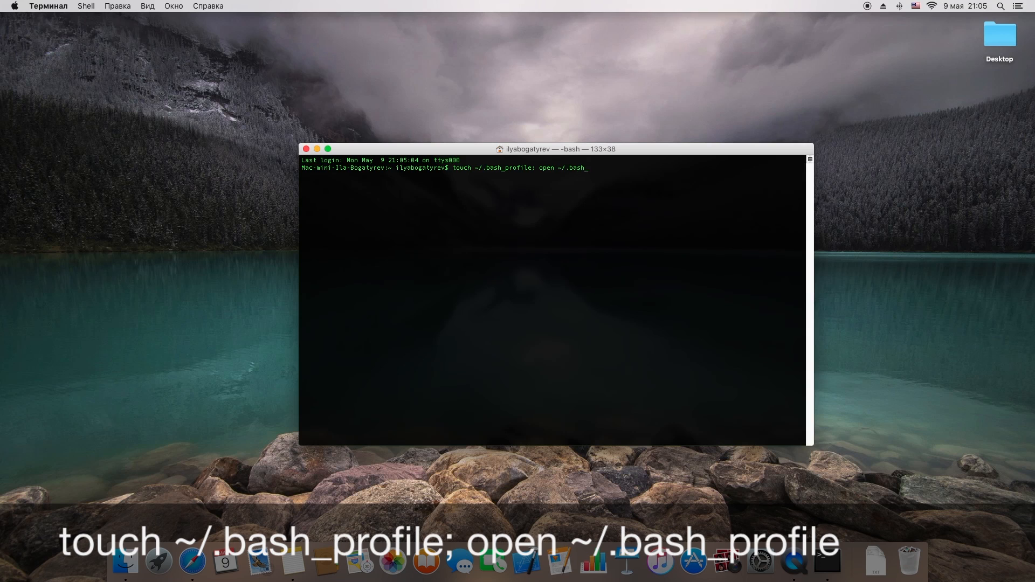
type("profile")
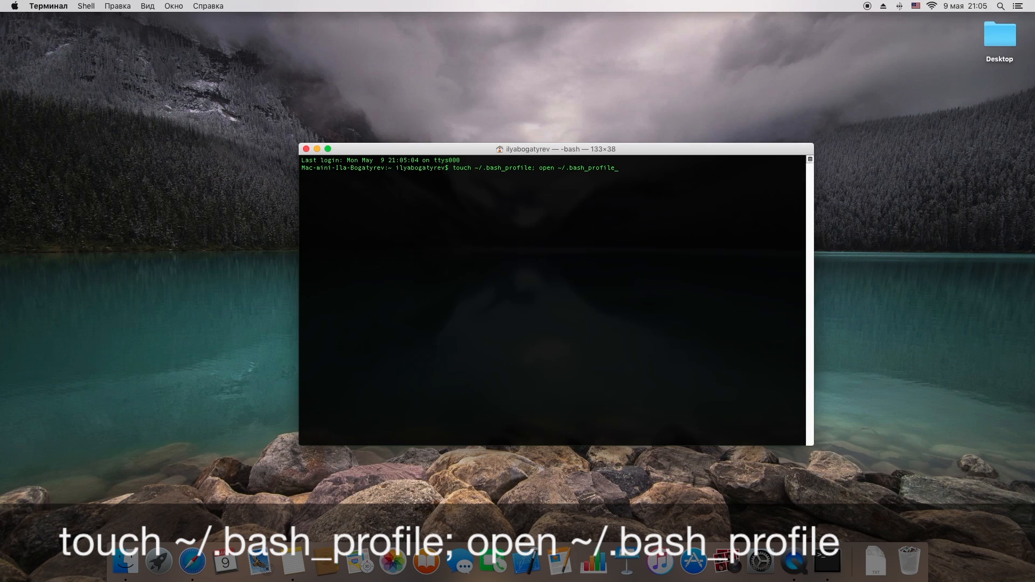
key("Return")
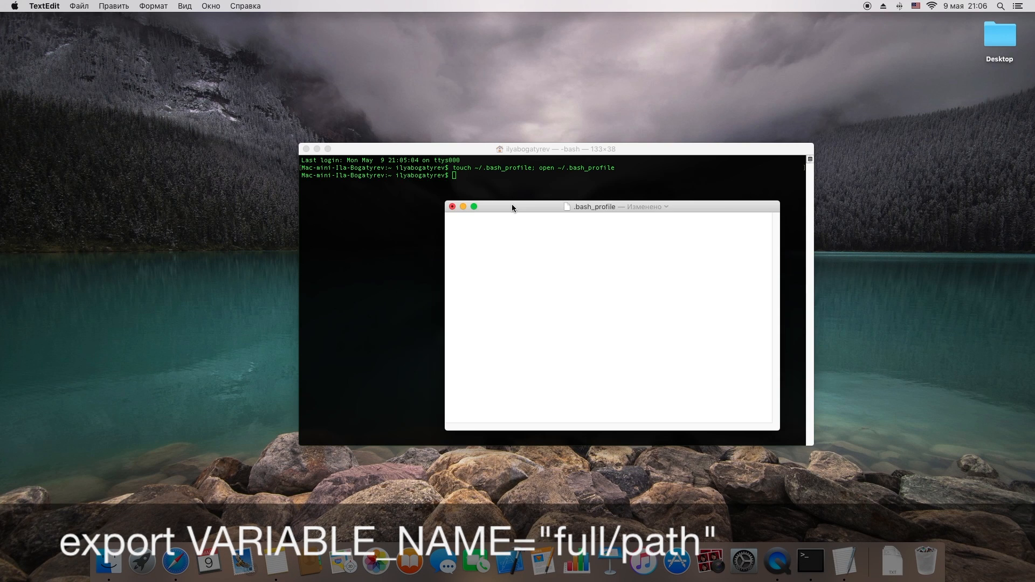
Step: Write the partial line export NXJ_HOME="" in .bash_profile
type("export")
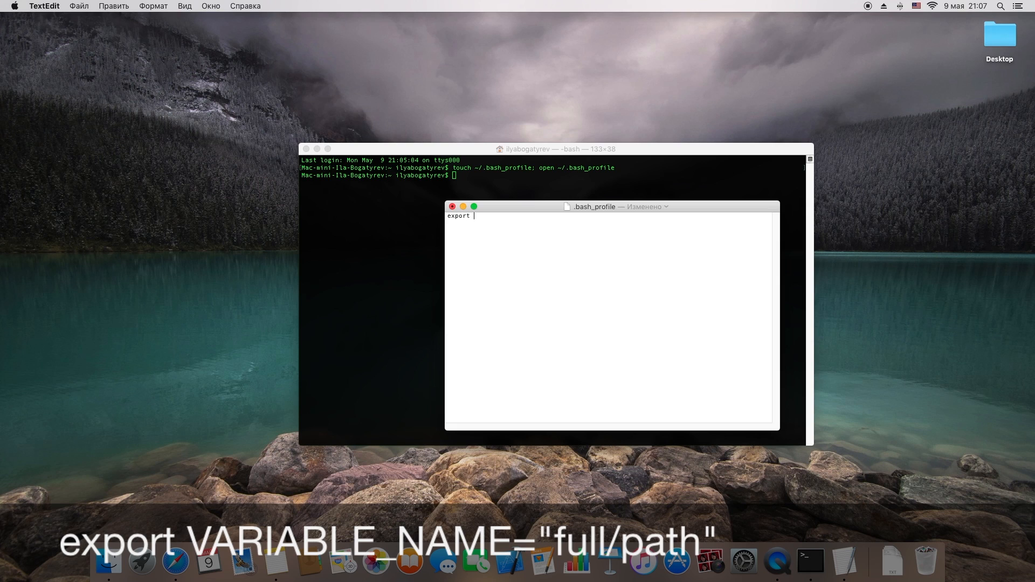
type("NX")
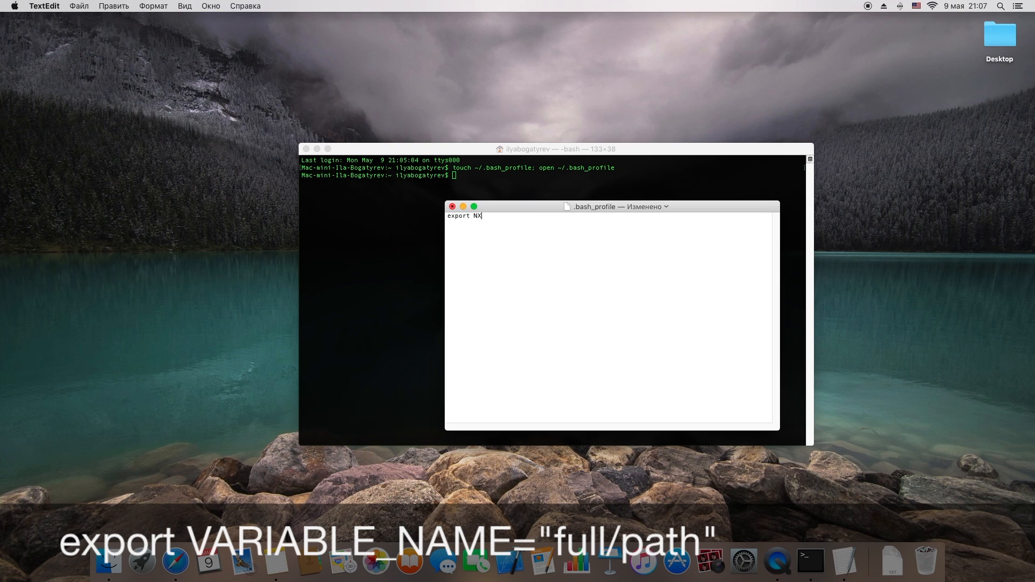
type("J_H0")
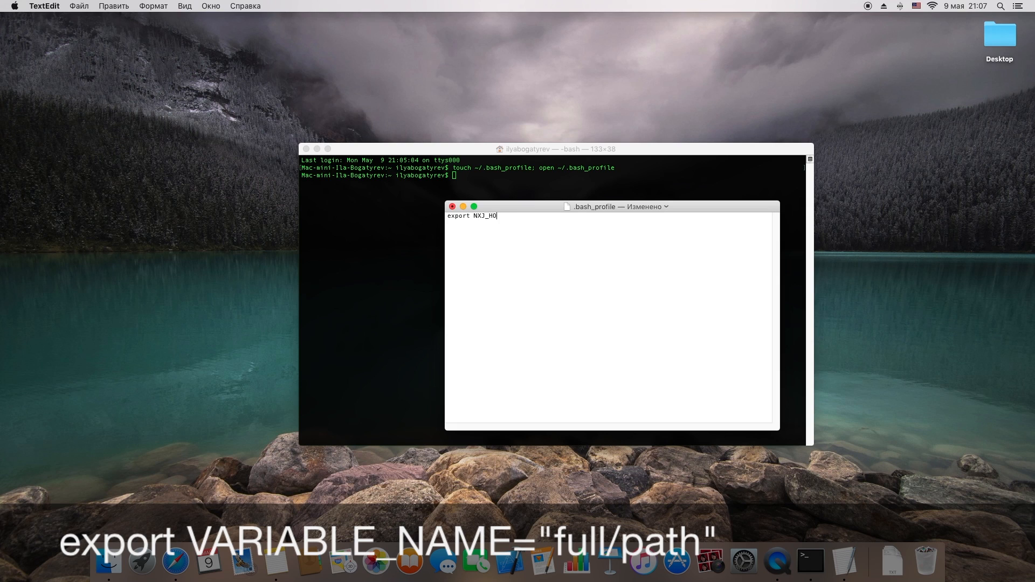
type("ME+")
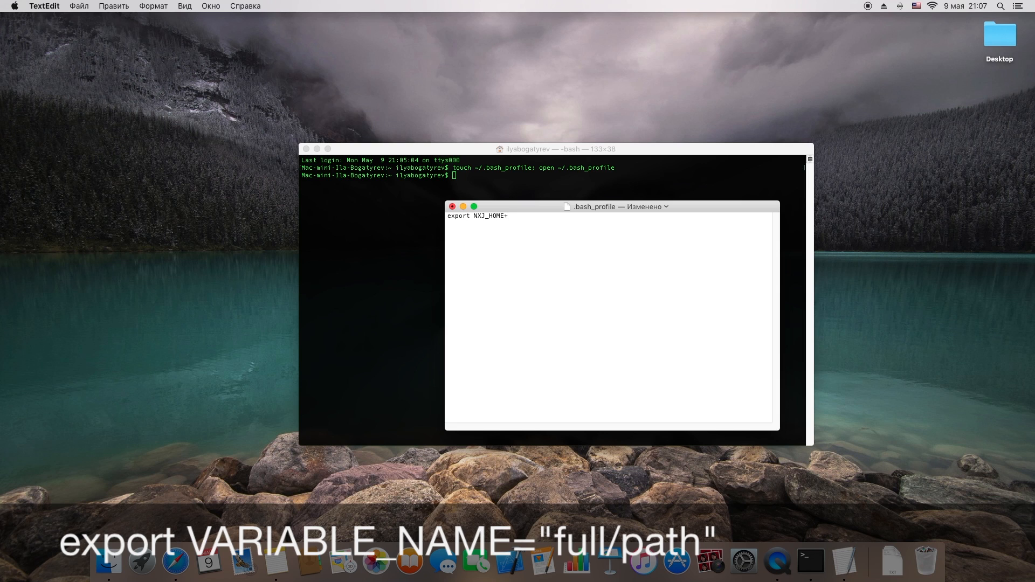
type("=«»")
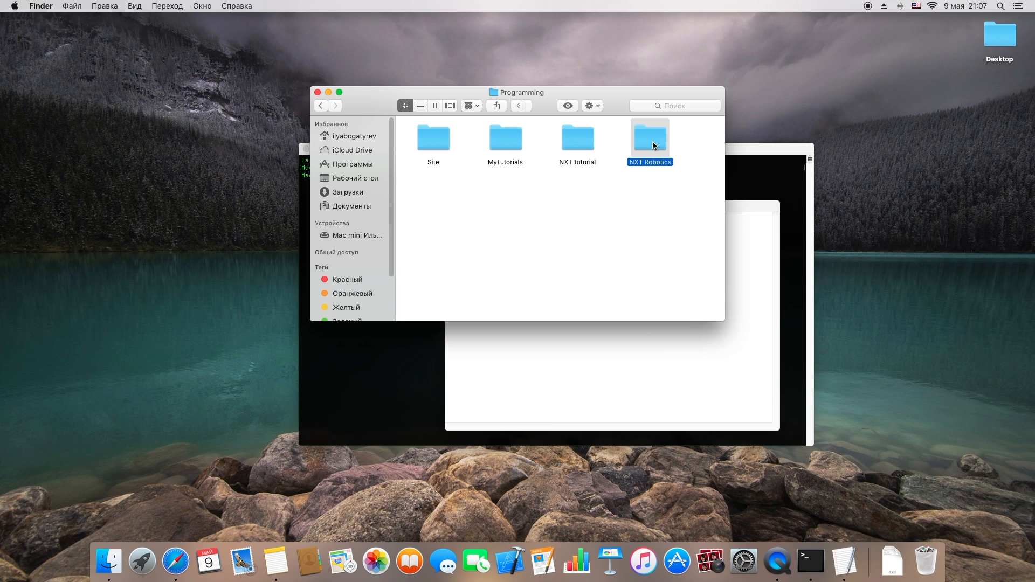
Step: Show Get Info for the NXT Robotics folder and select its Where path
right_click(649, 137)
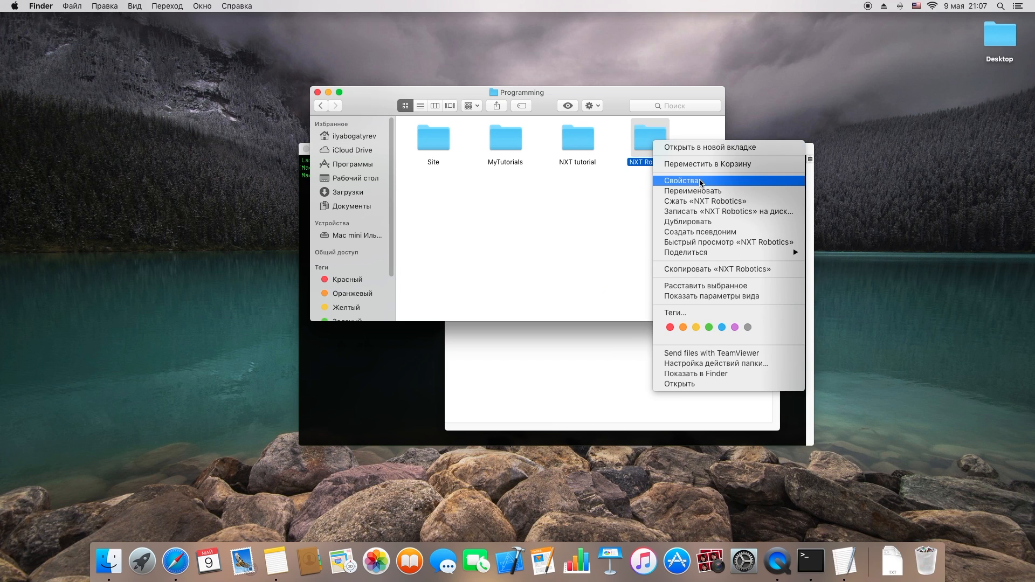
left_click(686, 180)
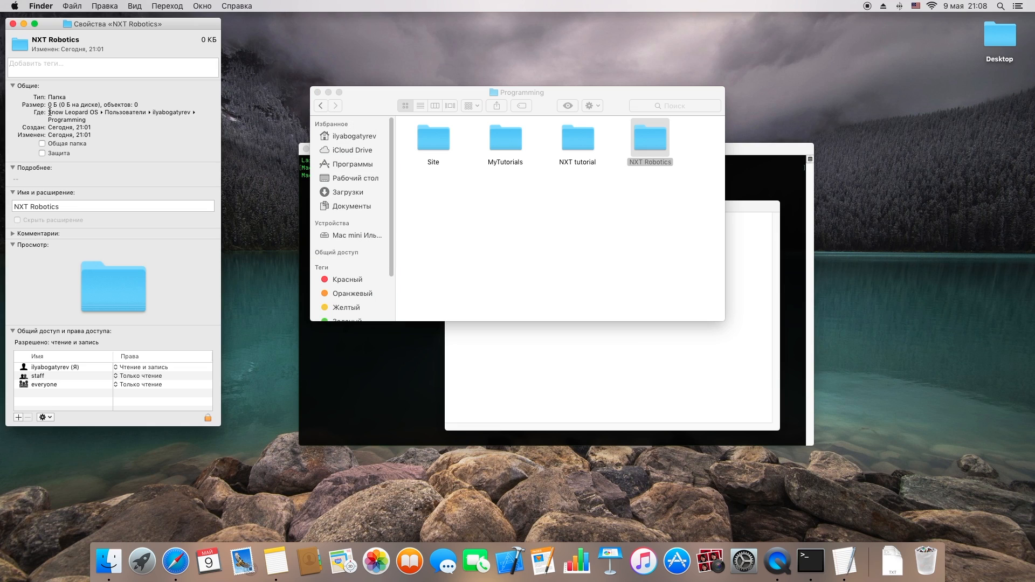
left_click(119, 115)
type("export NXJ_HOME=")
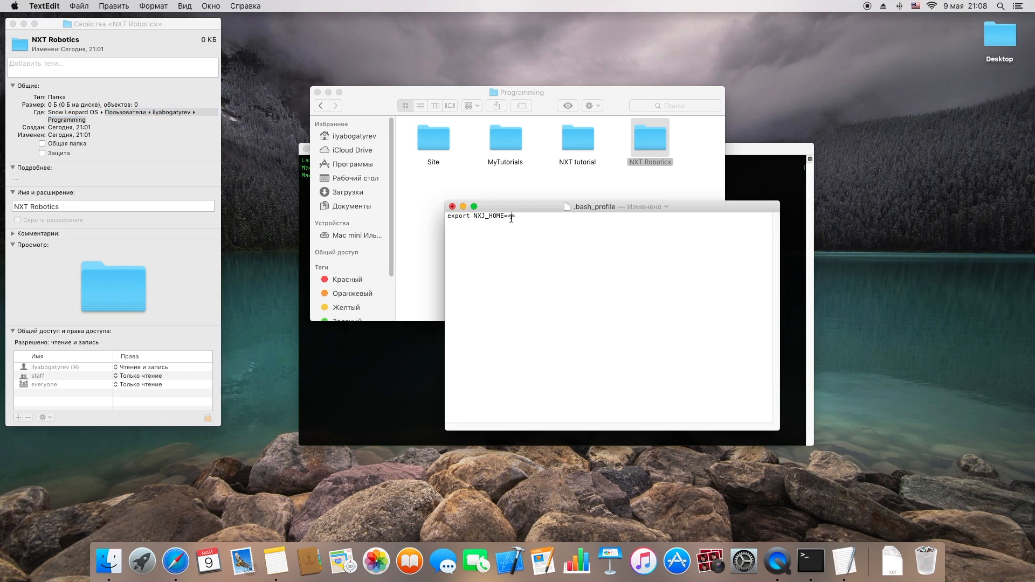
Step: Set NXJ_HOME to ~/Users/ilyabogatyrev/Programming in .bash_profile
type("~/Users/ilyabogatyrev/Programming")
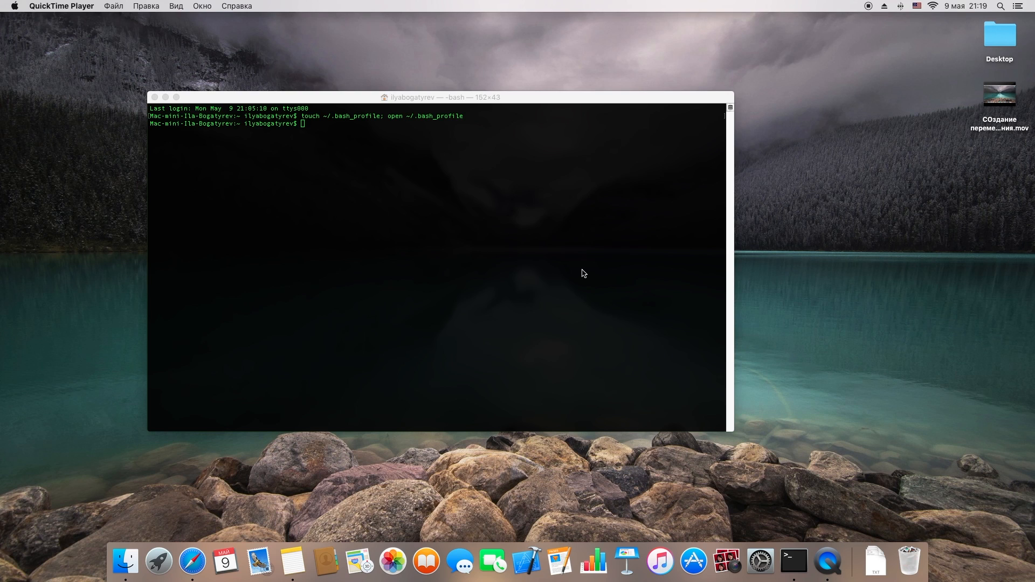
mouse_move(518, 269)
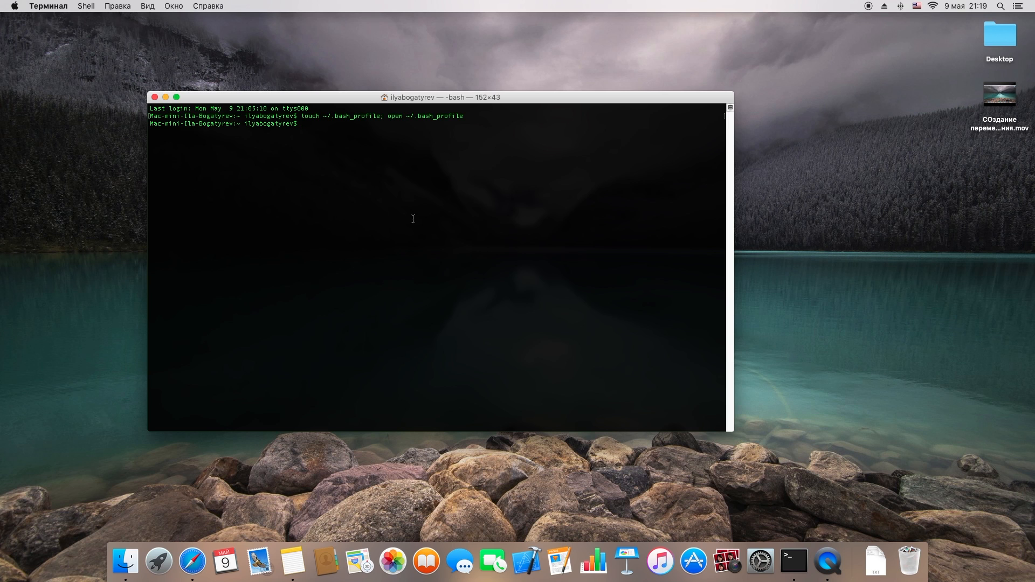
Step: Run echo $NXJ_HOME and select Programming in the printed path
type("echo")
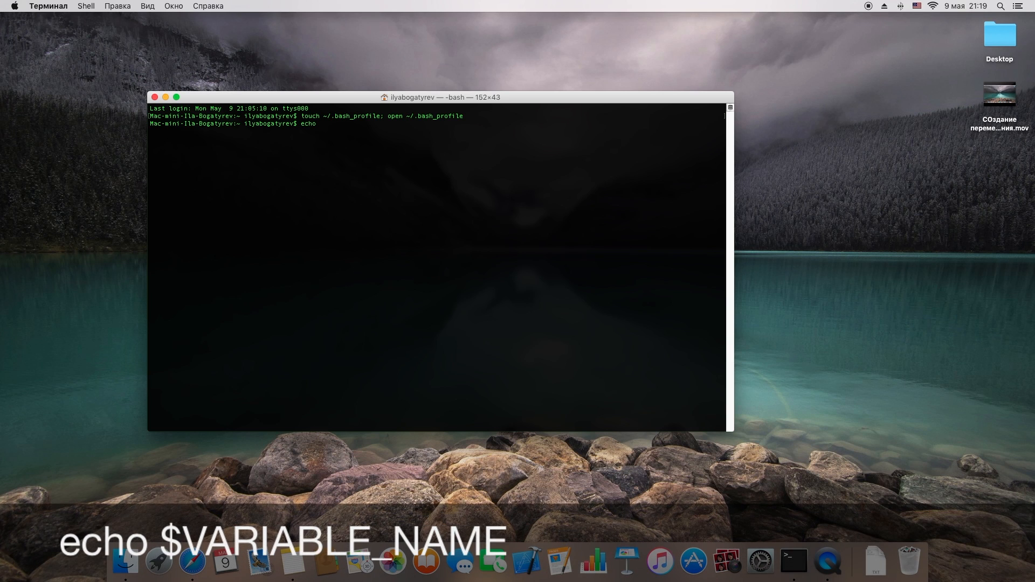
type("$N")
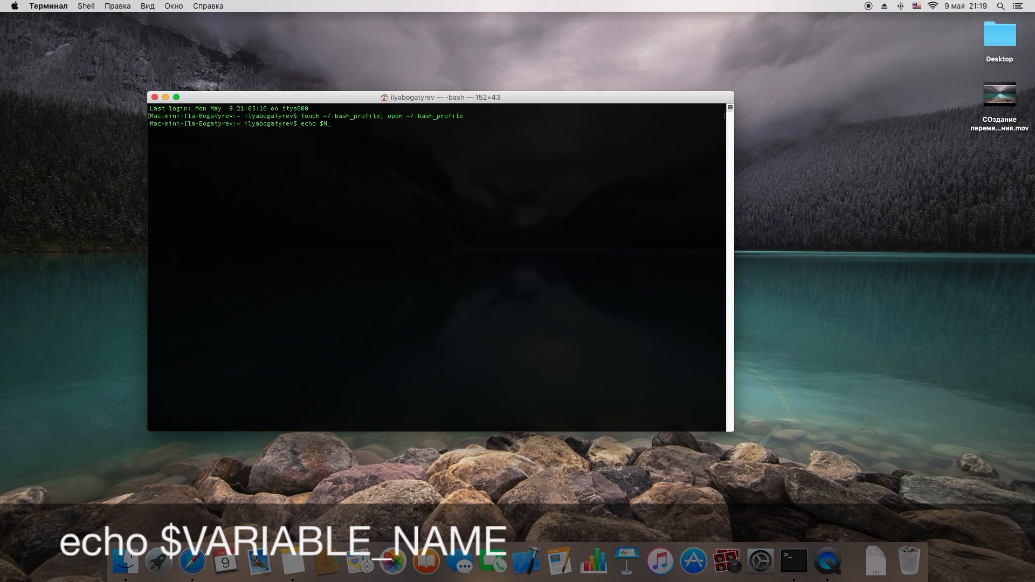
type("XJ_HOME")
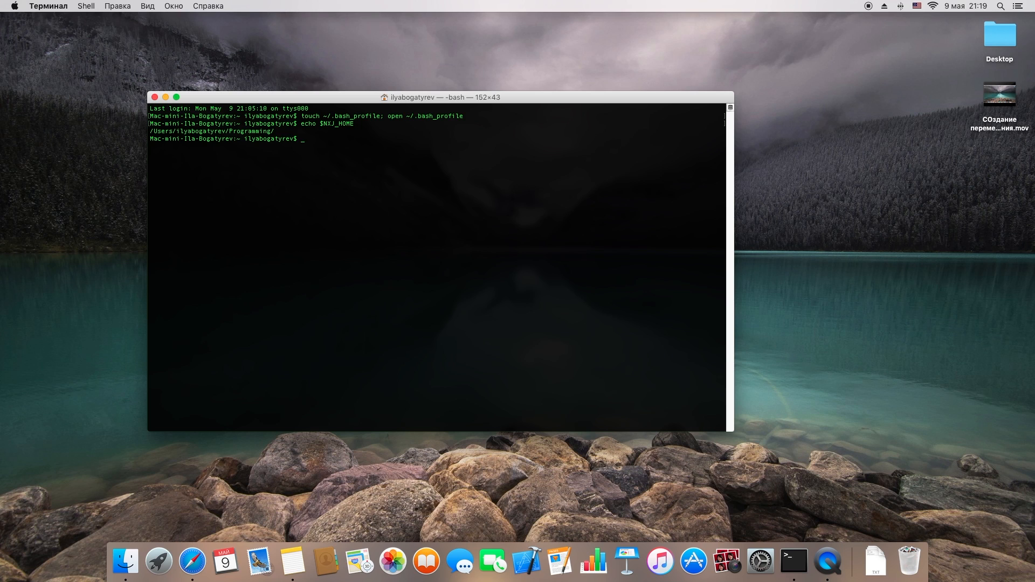
double_click(251, 130)
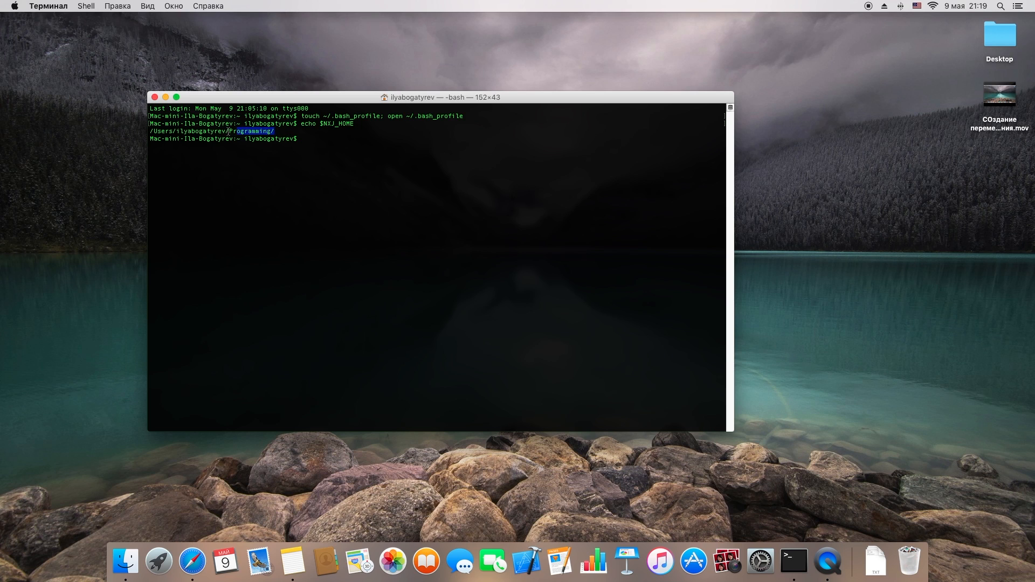